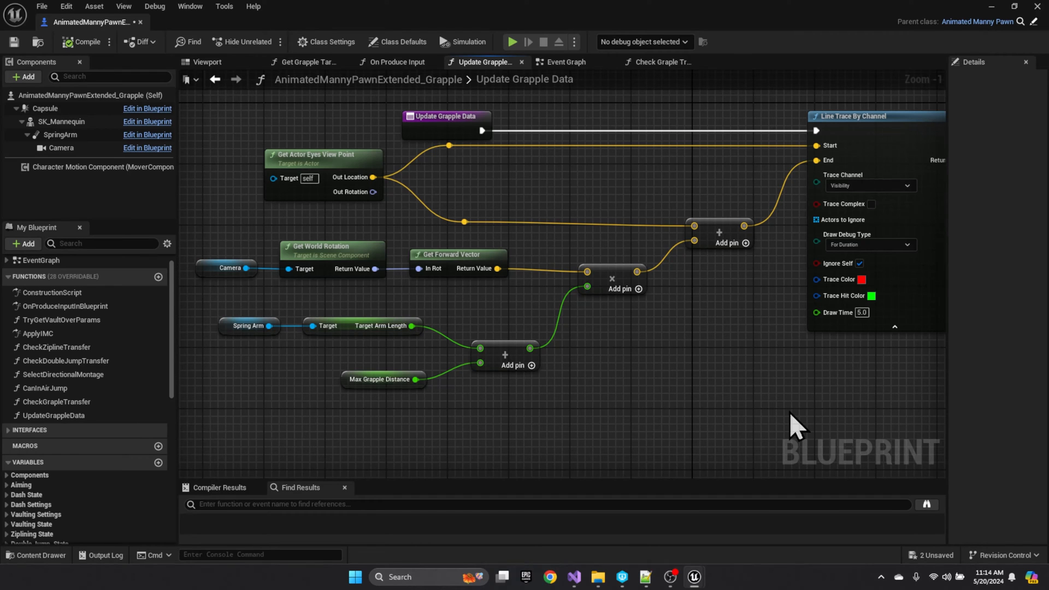
- Select the SpringArm component to review its camera settings in Details
click(59, 134)
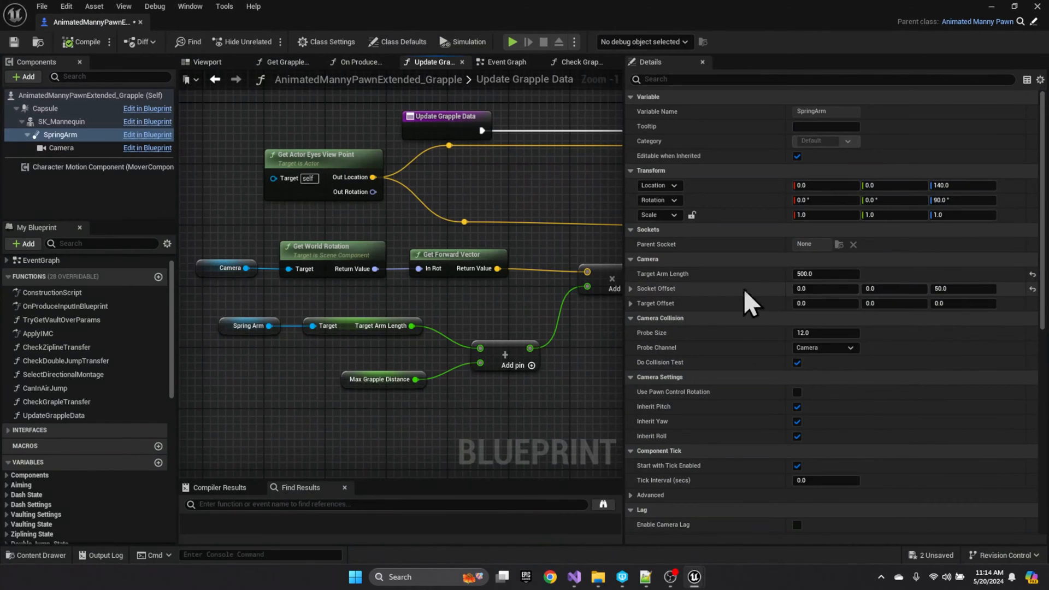
mouse_move(949, 314)
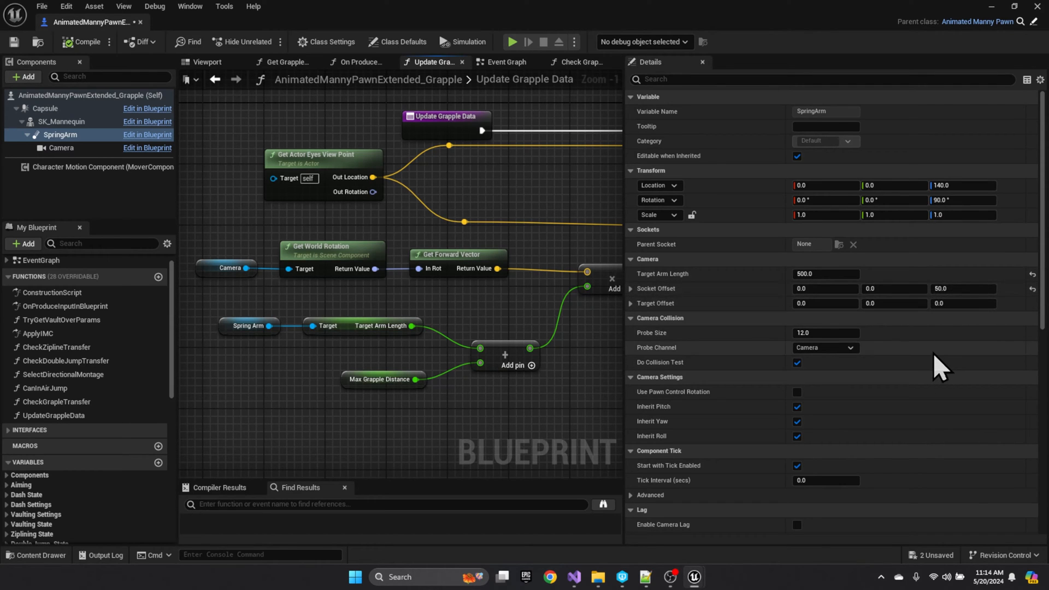
mouse_move(936, 391)
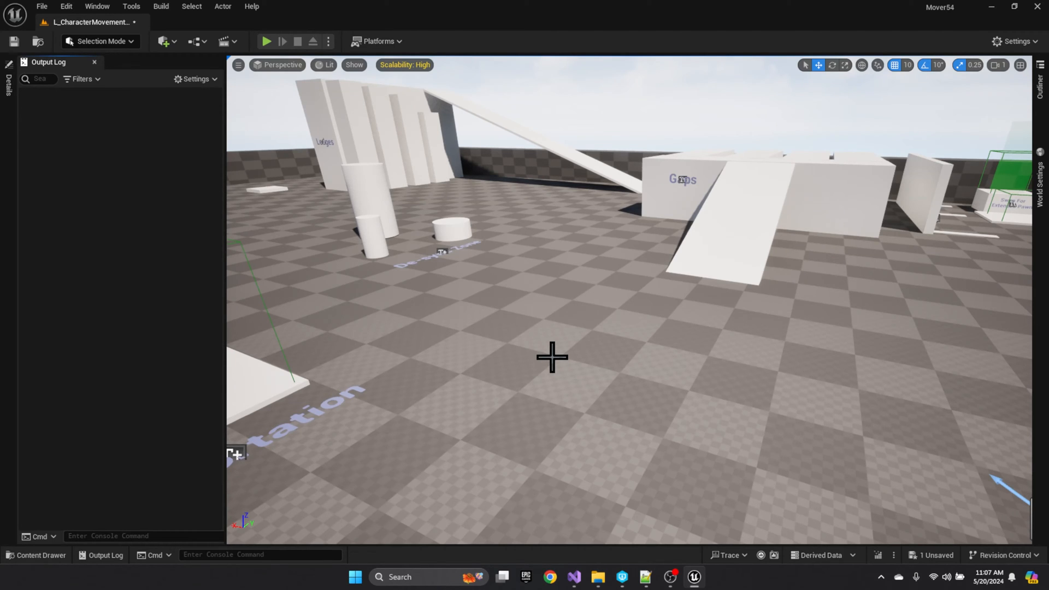
mouse_move(418, 175)
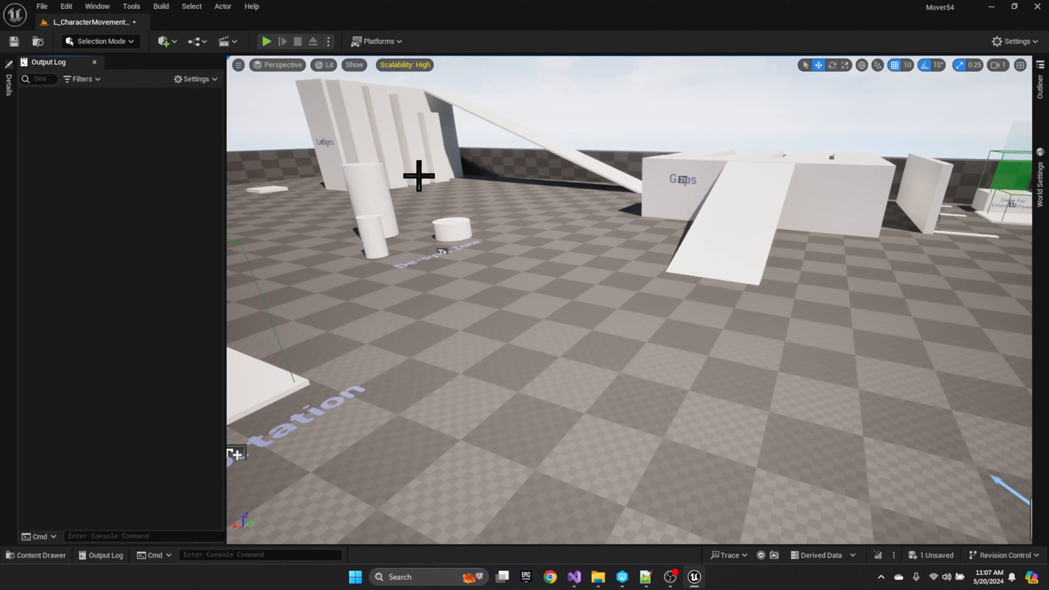
click(267, 42)
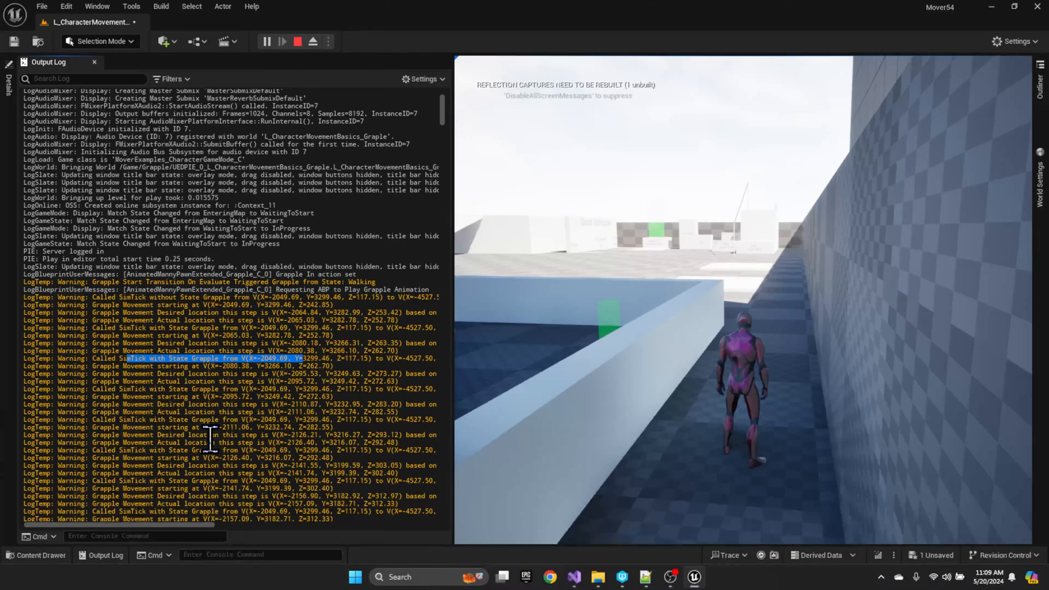
- Scroll further through the repeated Grapple Movement warnings in the Output Log
scroll(down, 3)
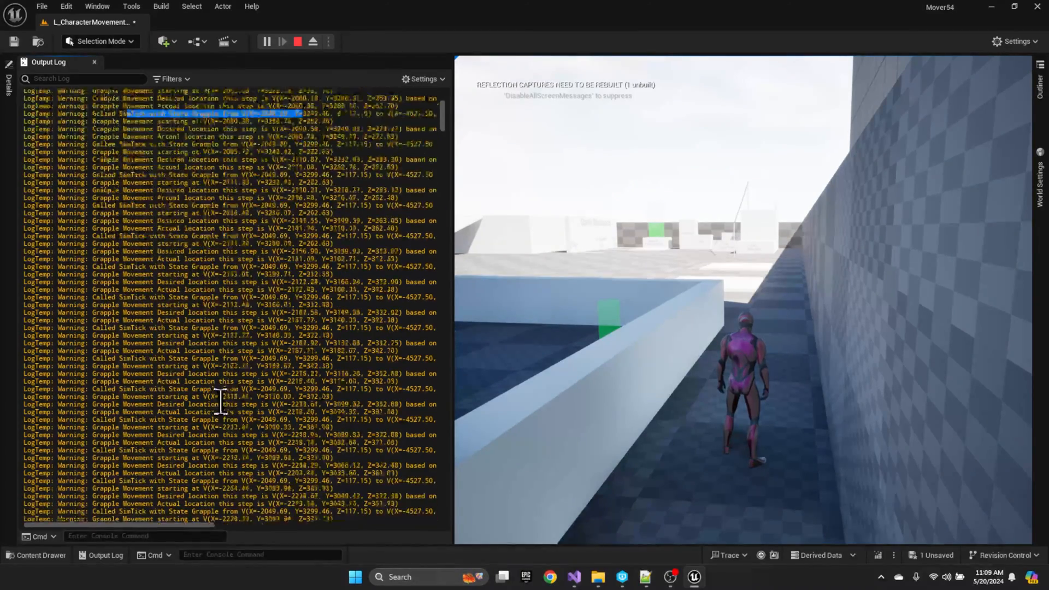